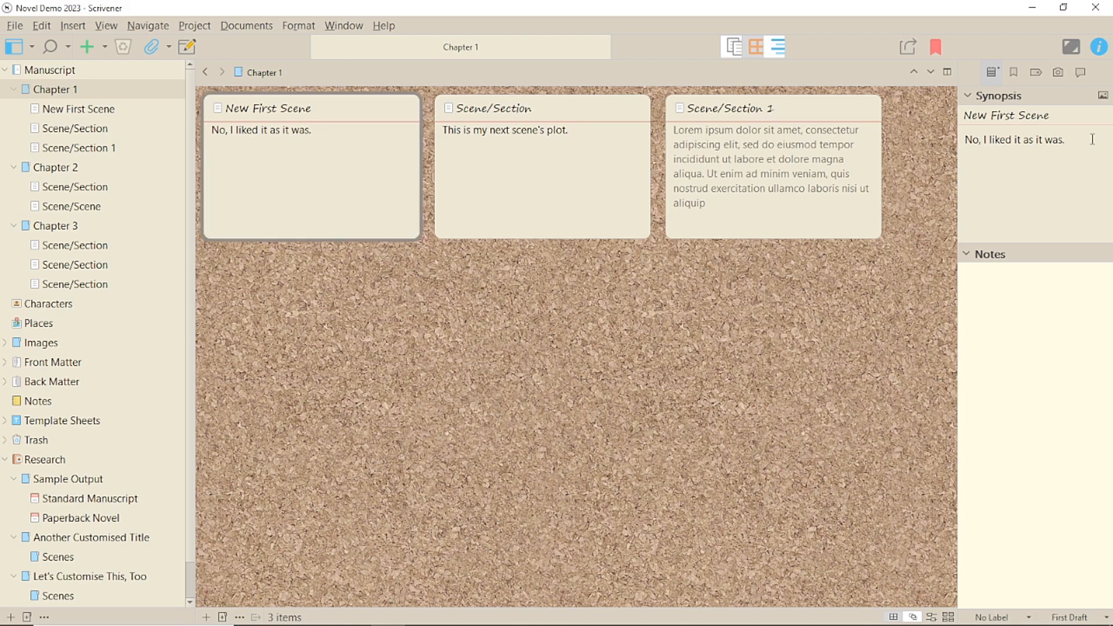
# Start a new line at the end of the New First Scene synopsis reading 'Yay!'
pyautogui.click(982, 150)
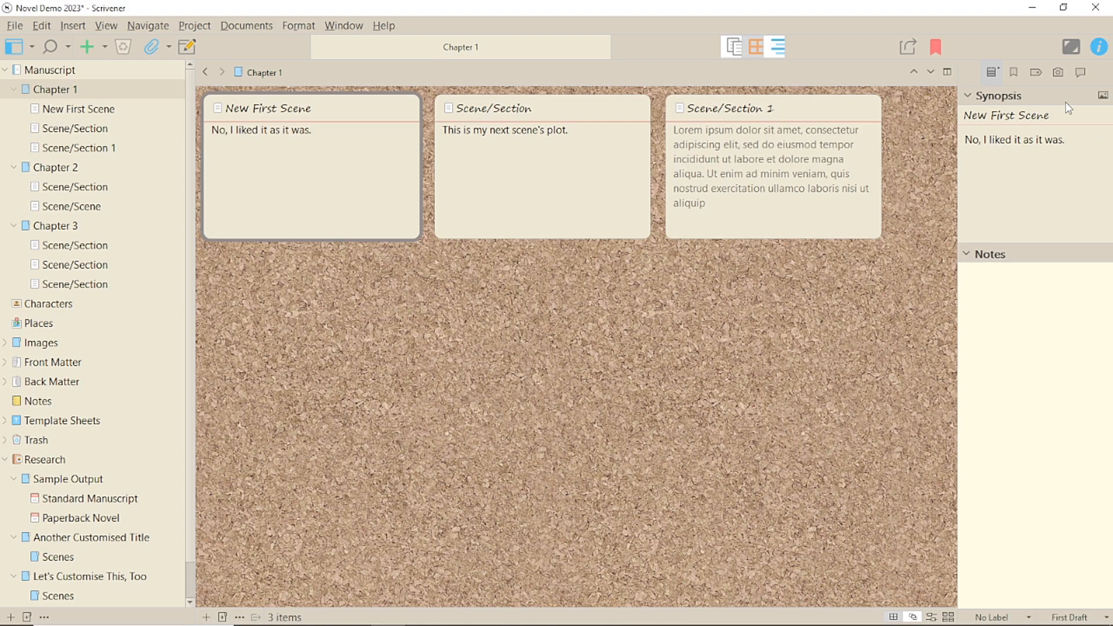
pyautogui.write('Yay!')
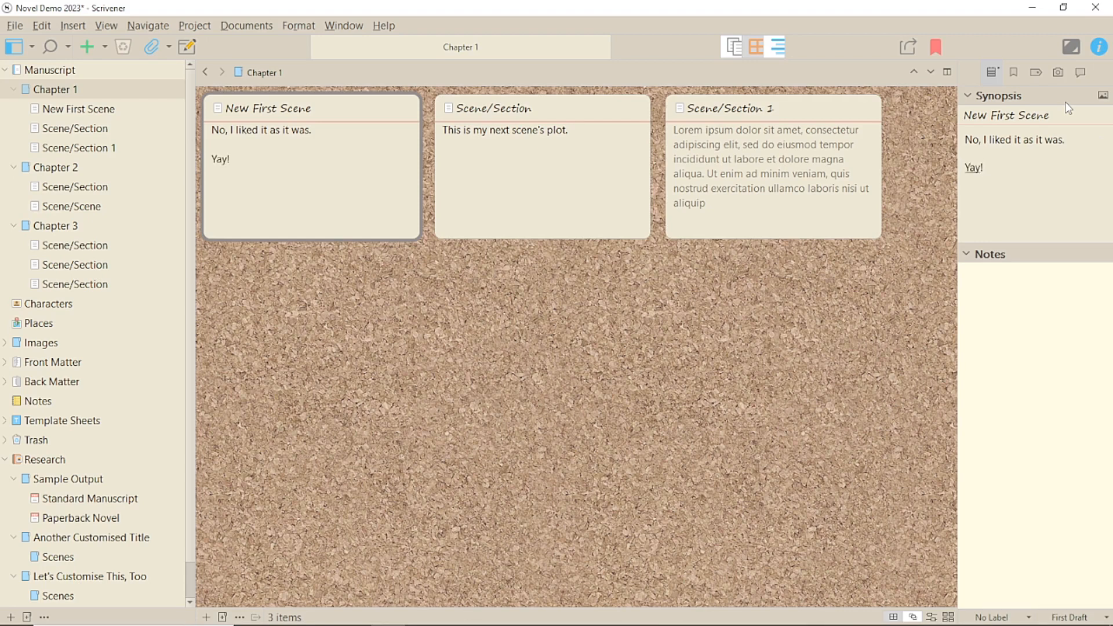
# In Options > Behaviors > Return Key, untick 'Return ends editing synopsis'
pyautogui.click(14, 24)
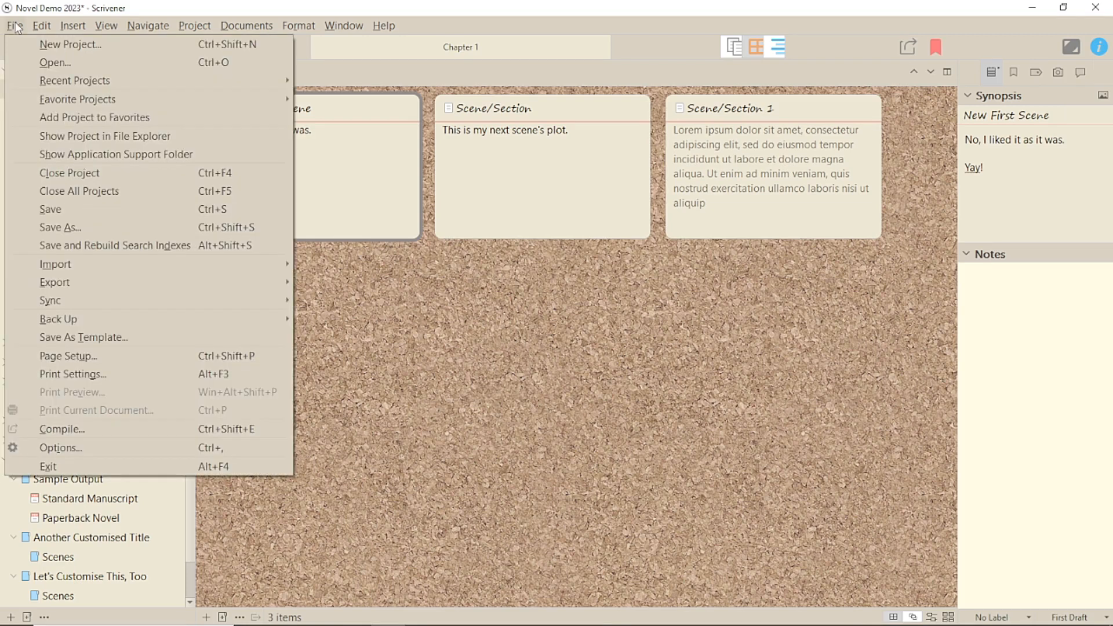
pyautogui.click(59, 447)
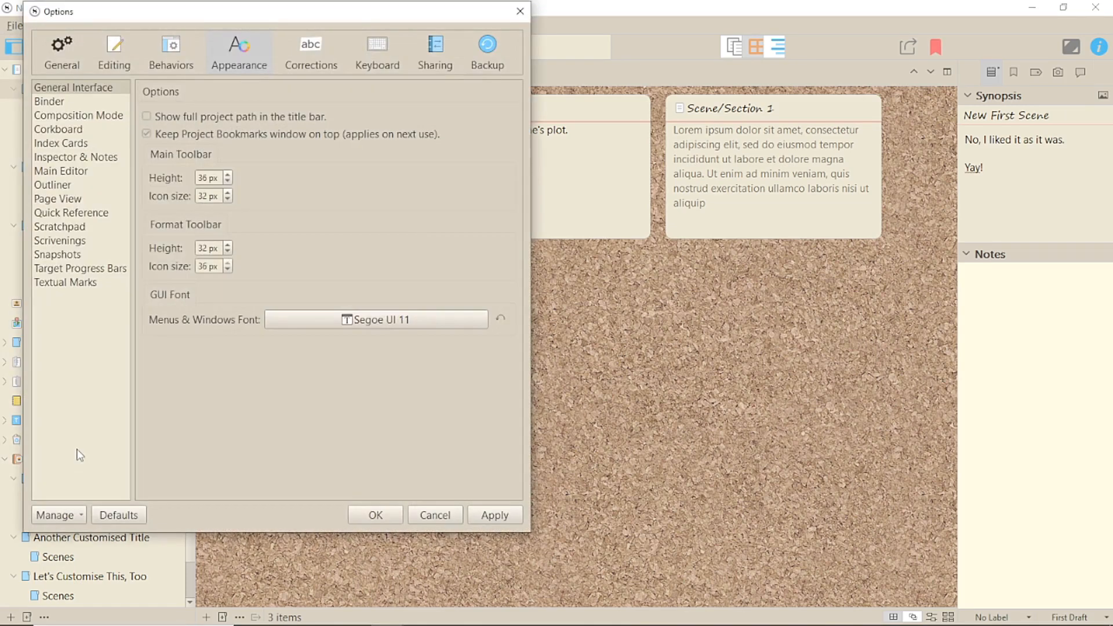
pyautogui.click(170, 50)
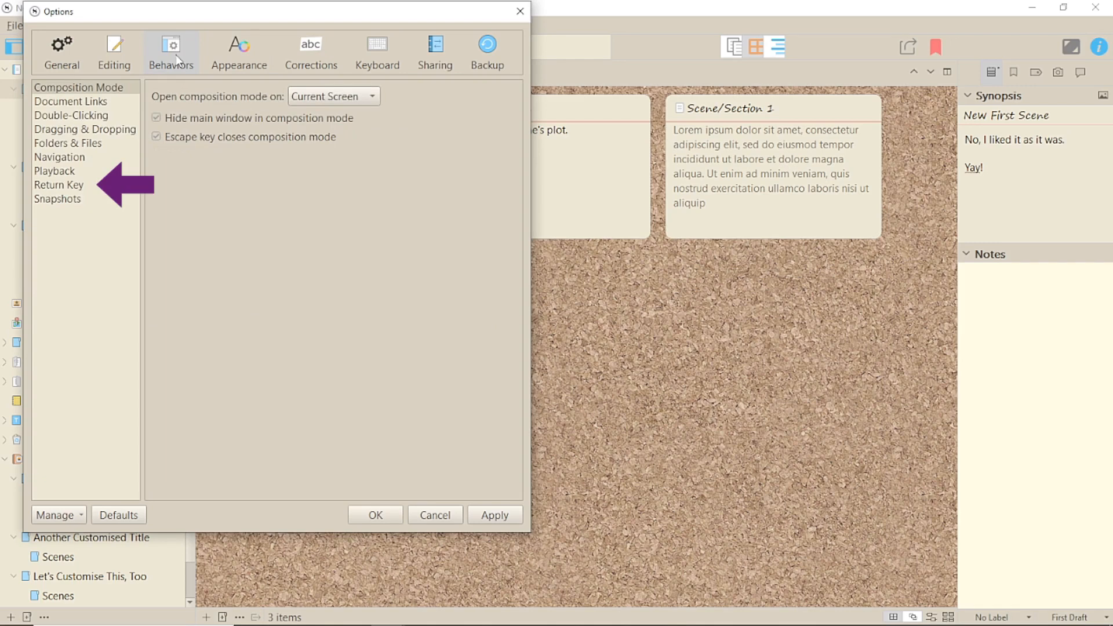
pyautogui.click(59, 186)
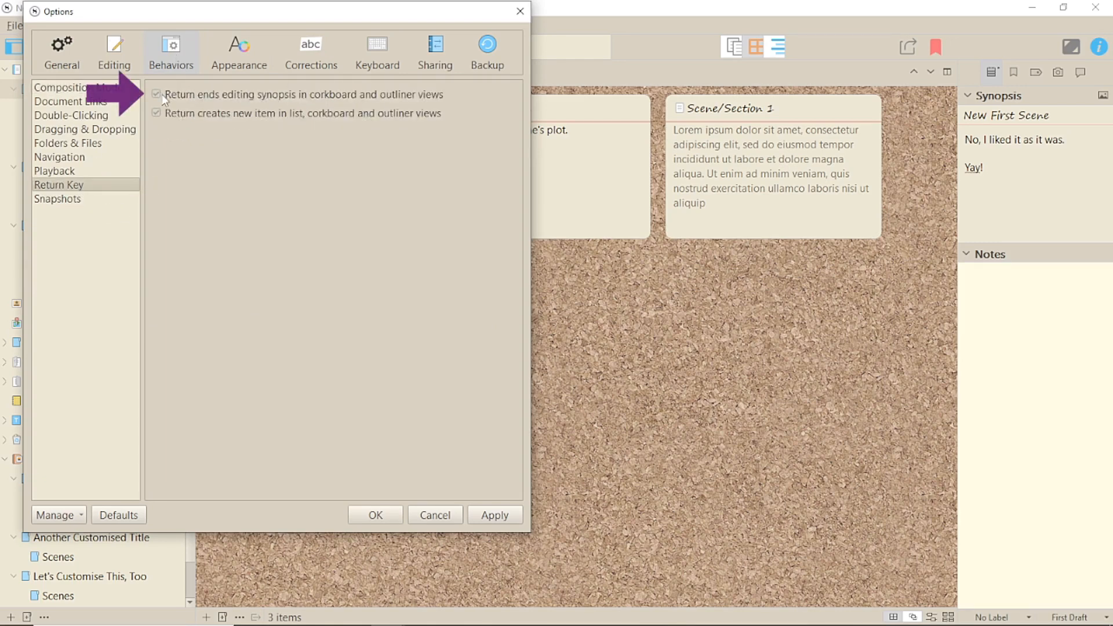
pyautogui.click(155, 94)
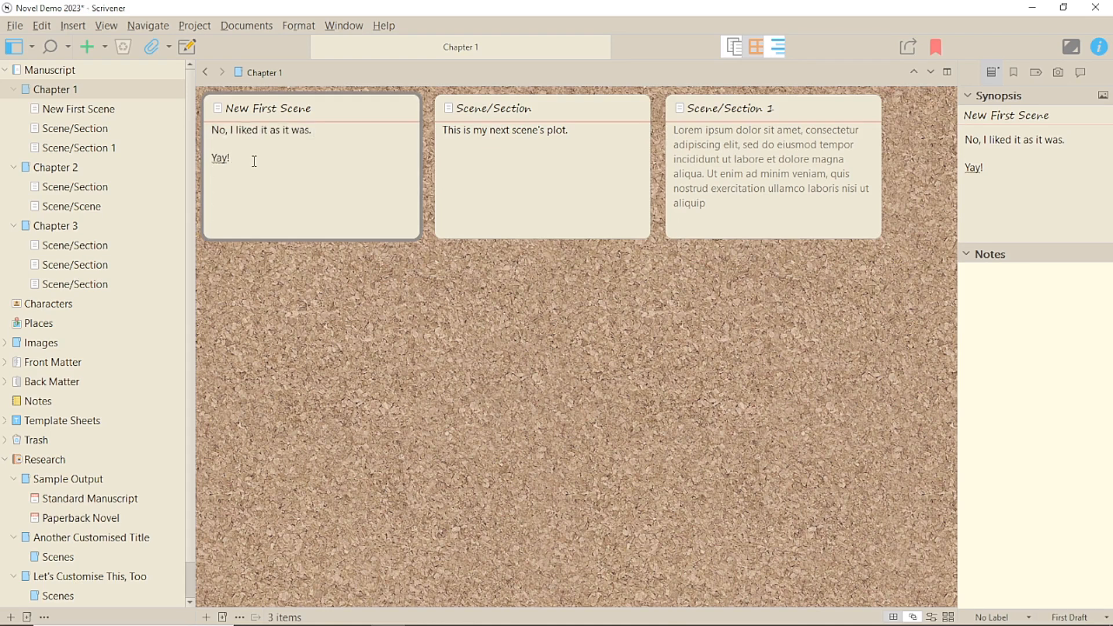
# Add blank lines and a 'Double yay!' paragraph lower down the New First Scene synopsis
pyautogui.write('Double yay!')
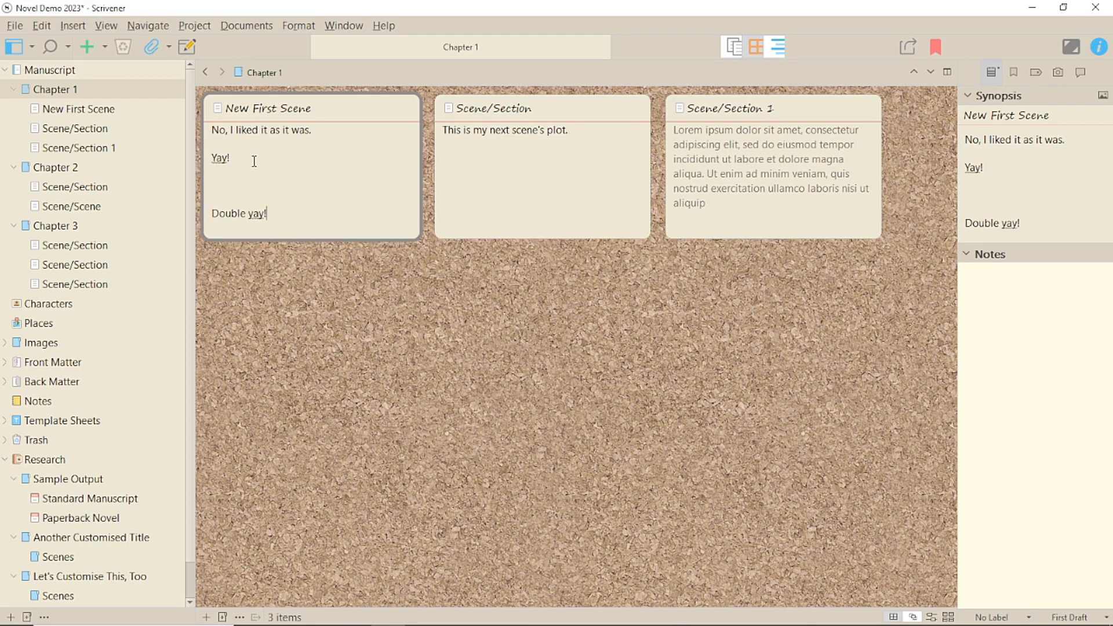
pyautogui.moveTo(10, 27)
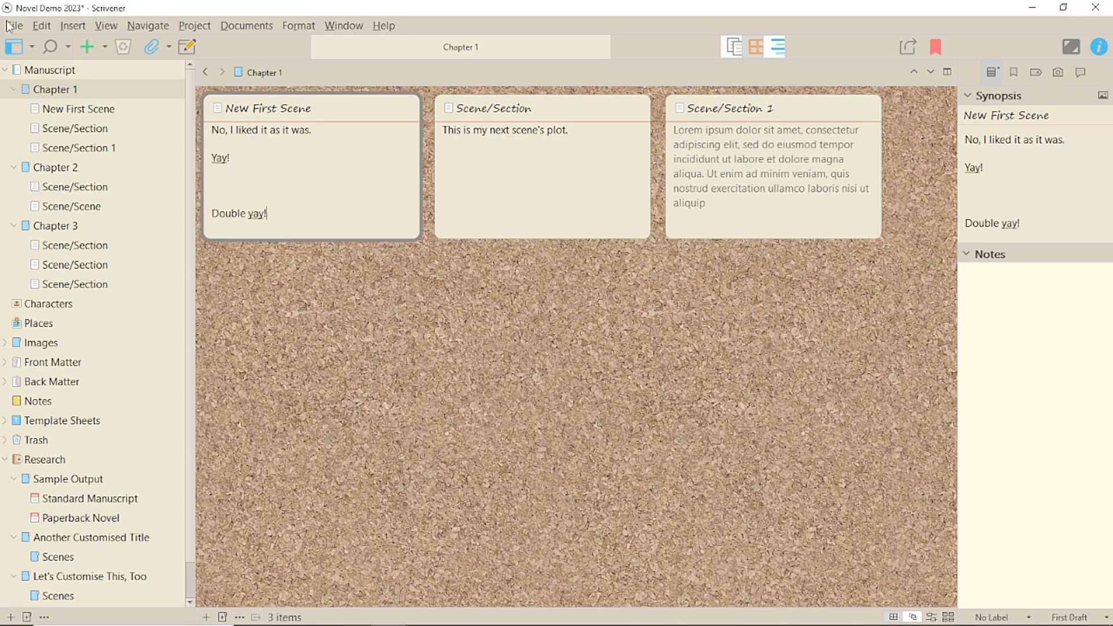
# In the Index Cards font settings, make titles Script MT Bold 11 and card text Segoe UI 10
pyautogui.click(14, 25)
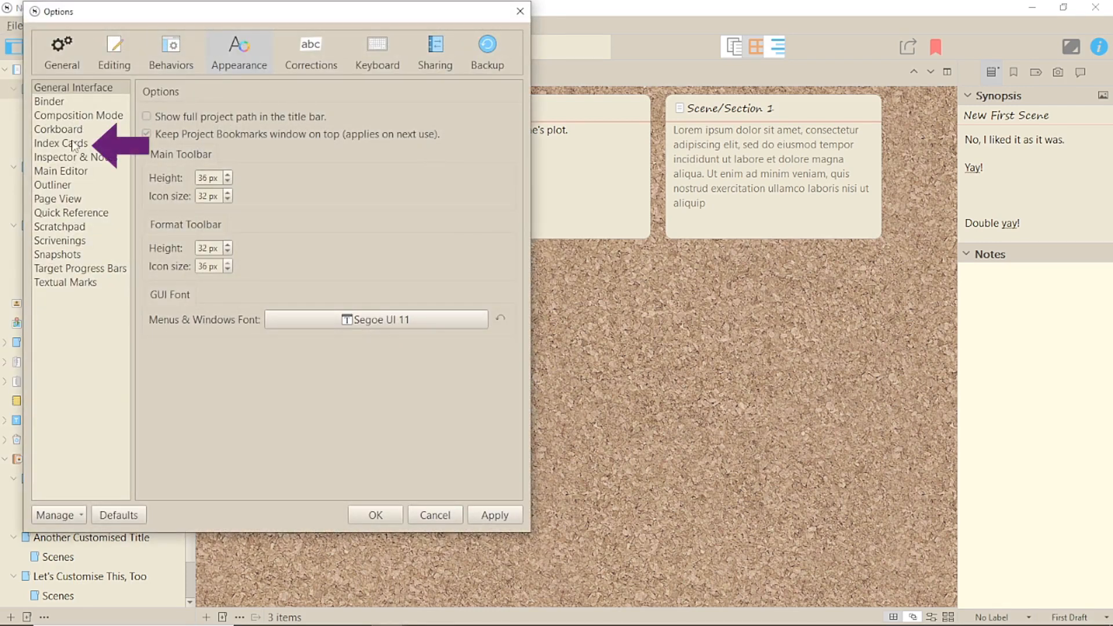
pyautogui.click(60, 142)
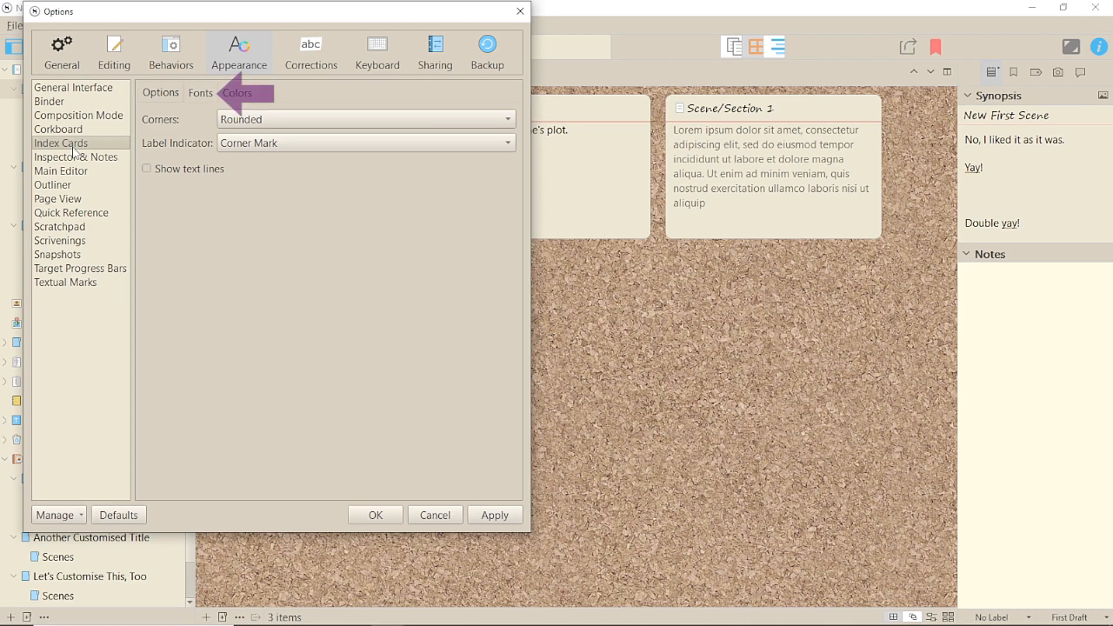
pyautogui.click(201, 92)
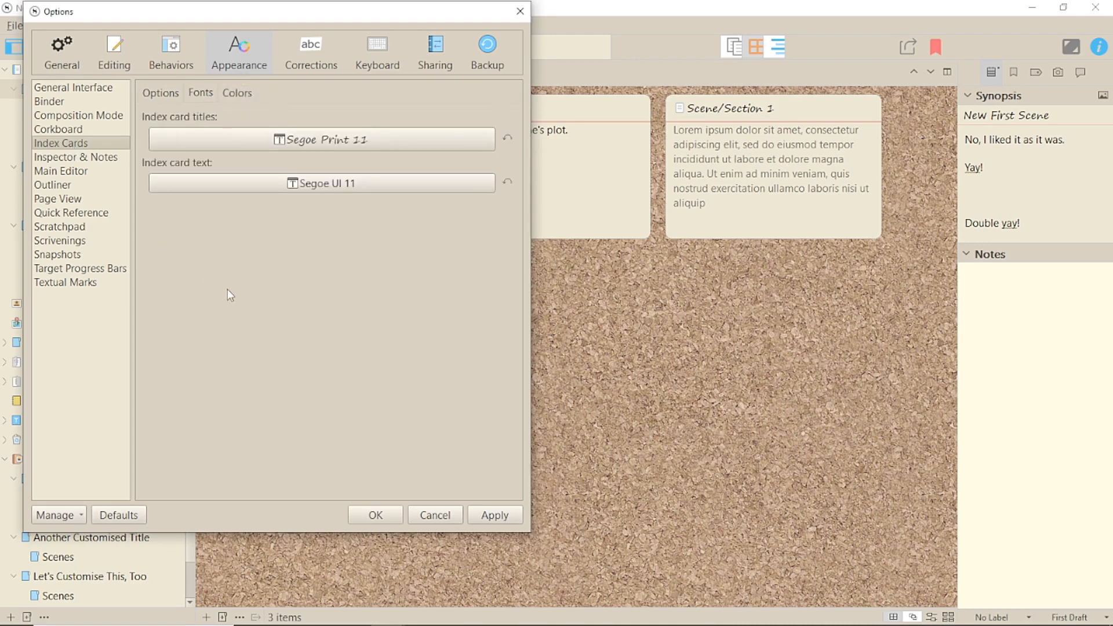
pyautogui.click(320, 139)
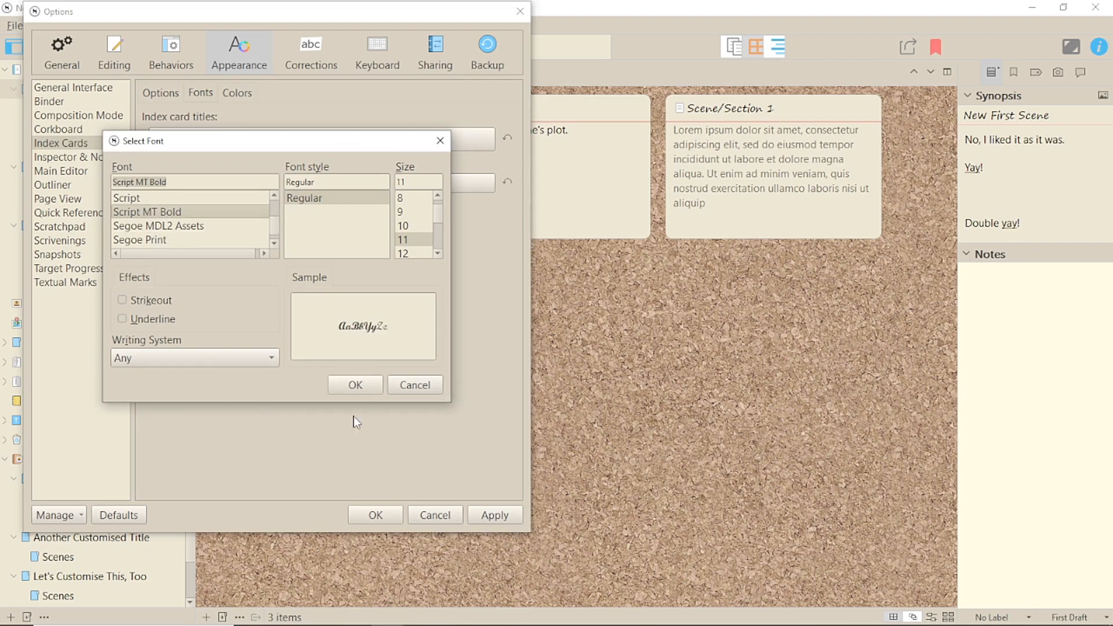
pyautogui.click(355, 385)
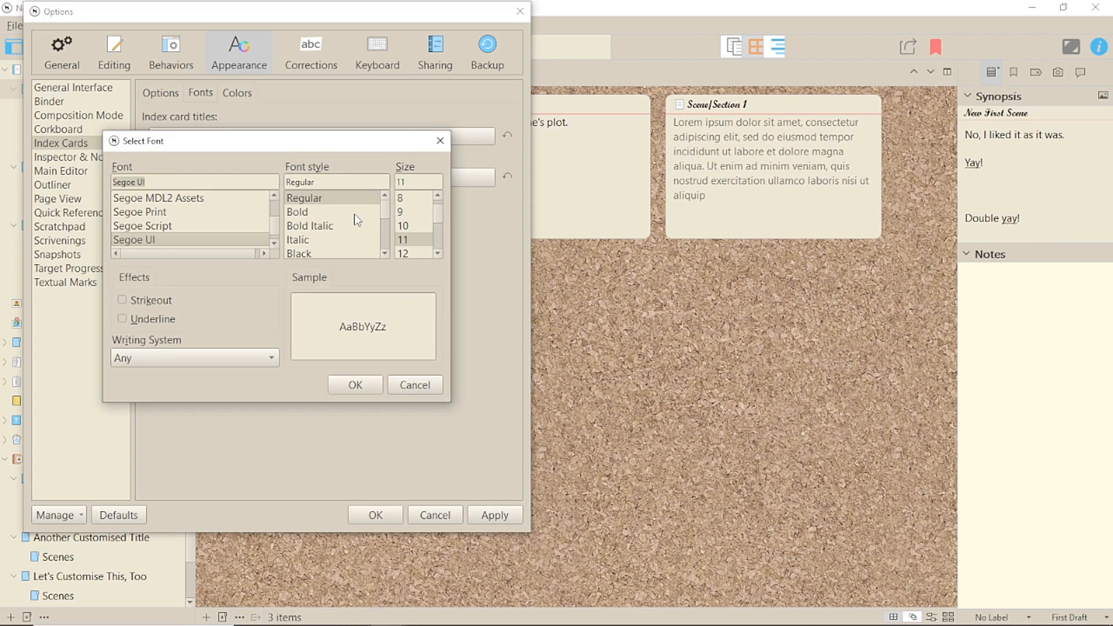
pyautogui.click(355, 385)
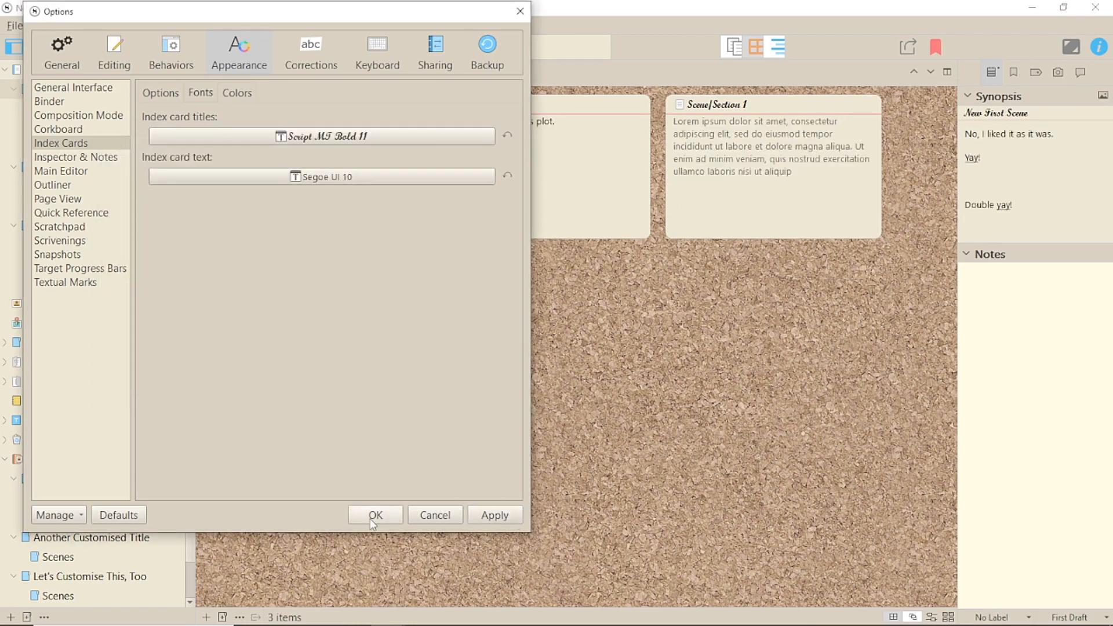
pyautogui.click(375, 515)
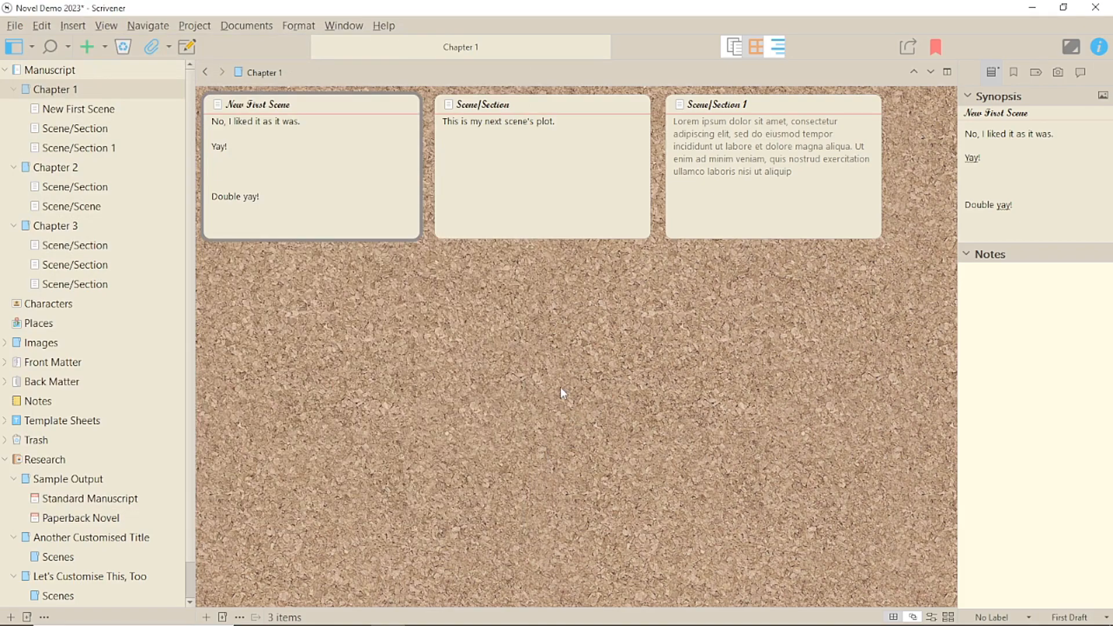